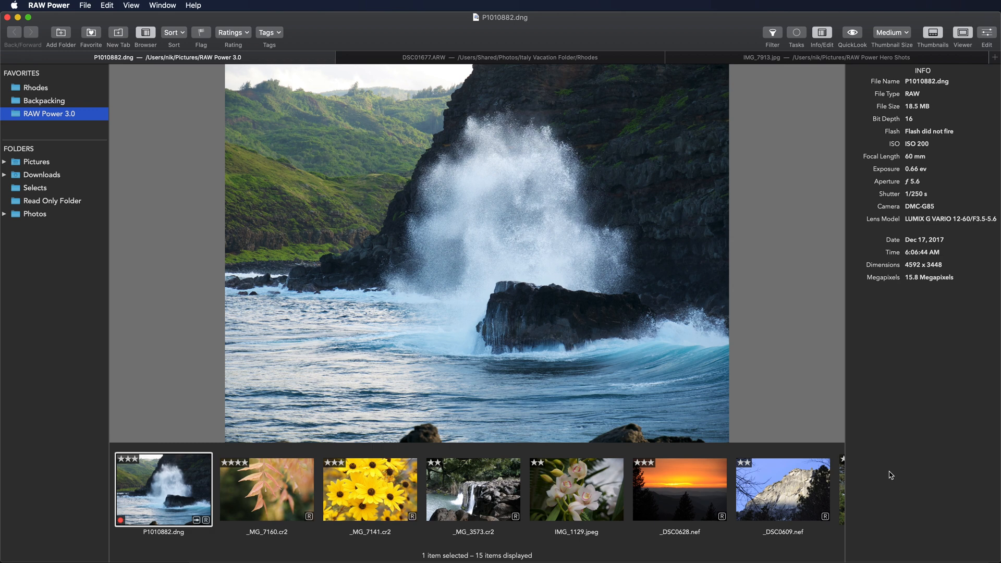
{"action": "mouse_move", "coordinate": [862, 476]}
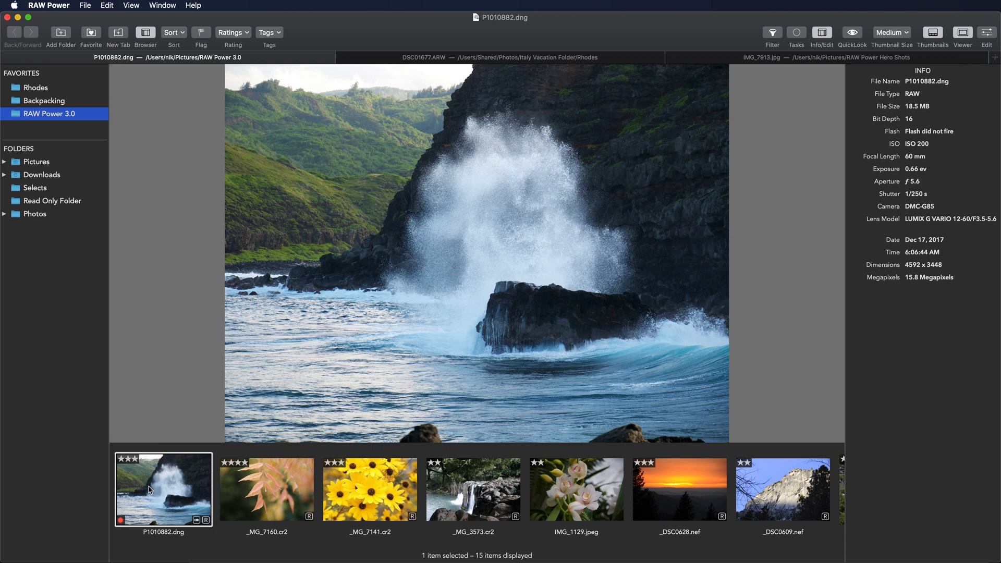
{"action": "mouse_move", "coordinate": [177, 500]}
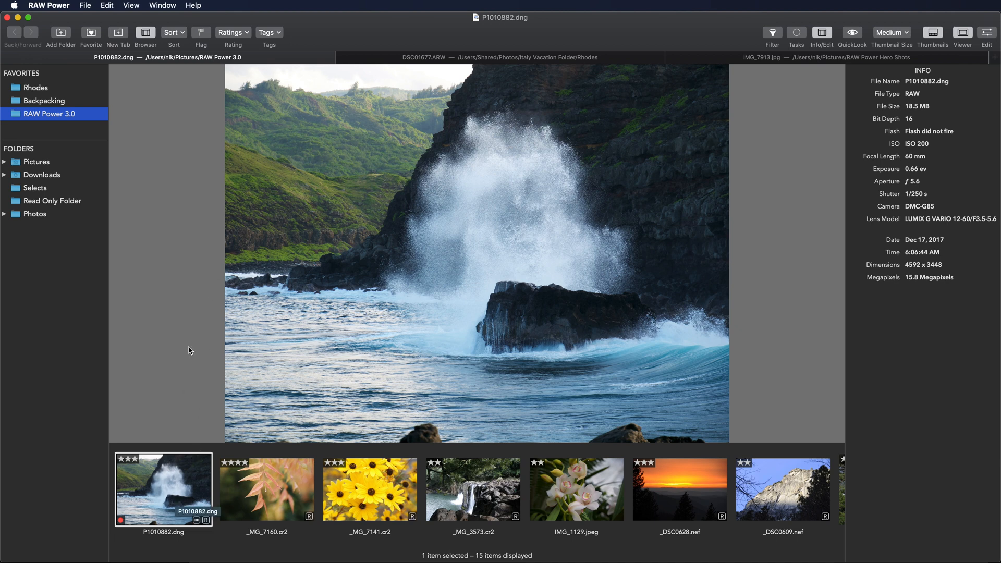
Flag the waterfall photo P1010882.dng and add a yellow tag beside its red one.
{"action": "left_click", "coordinate": [232, 33]}
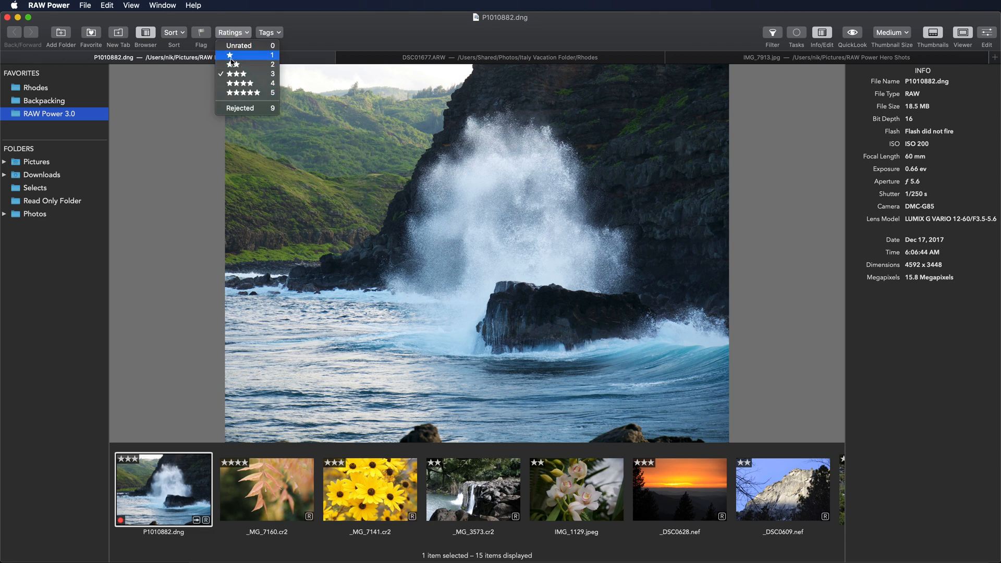
{"action": "mouse_move", "coordinate": [240, 108]}
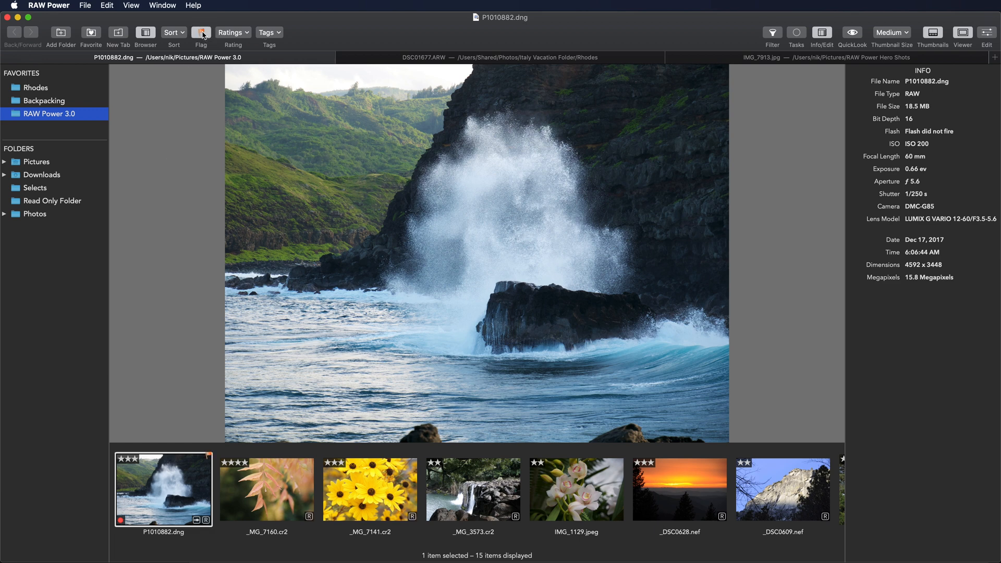
{"action": "left_click", "coordinate": [201, 33]}
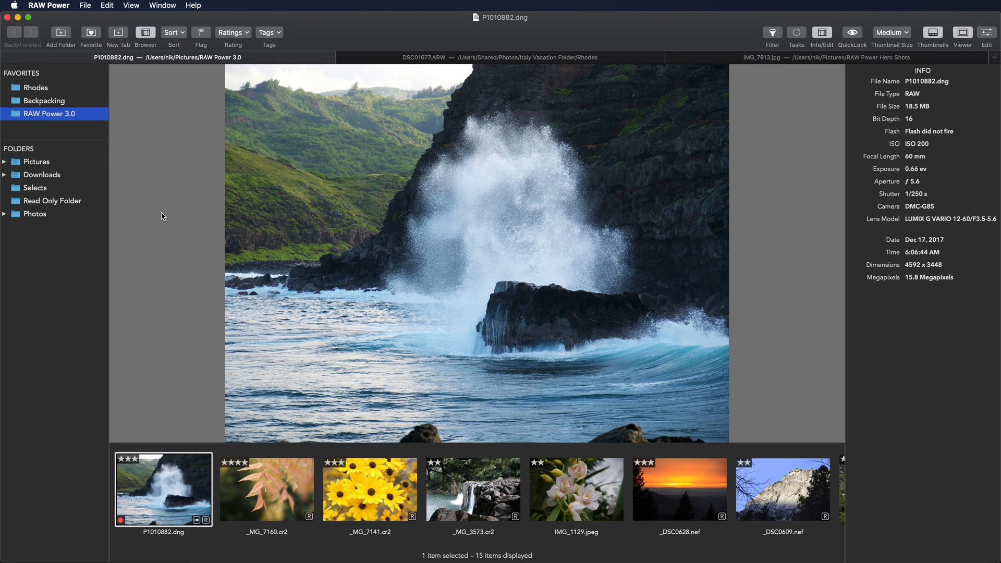
{"action": "mouse_move", "coordinate": [188, 38]}
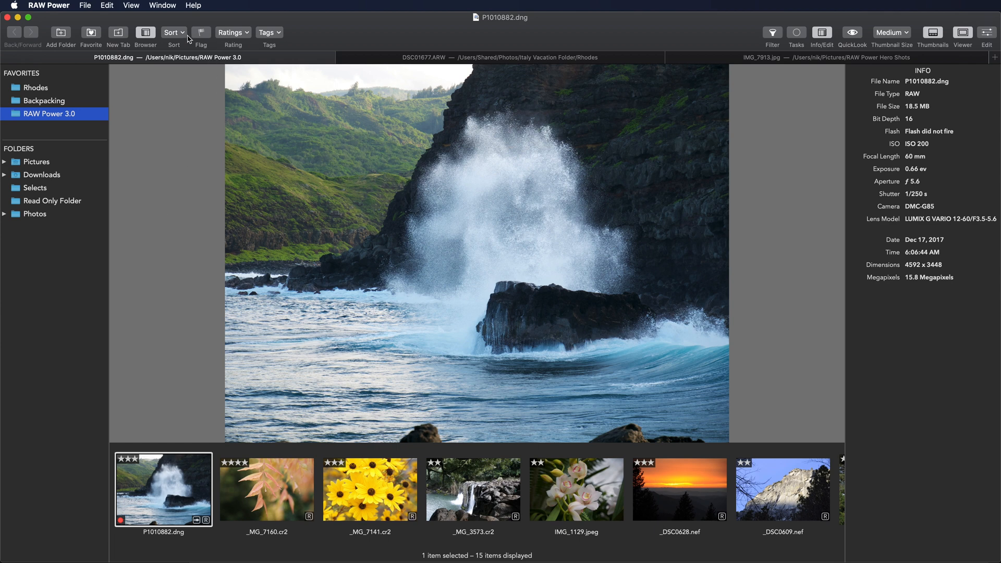
{"action": "mouse_move", "coordinate": [192, 454]}
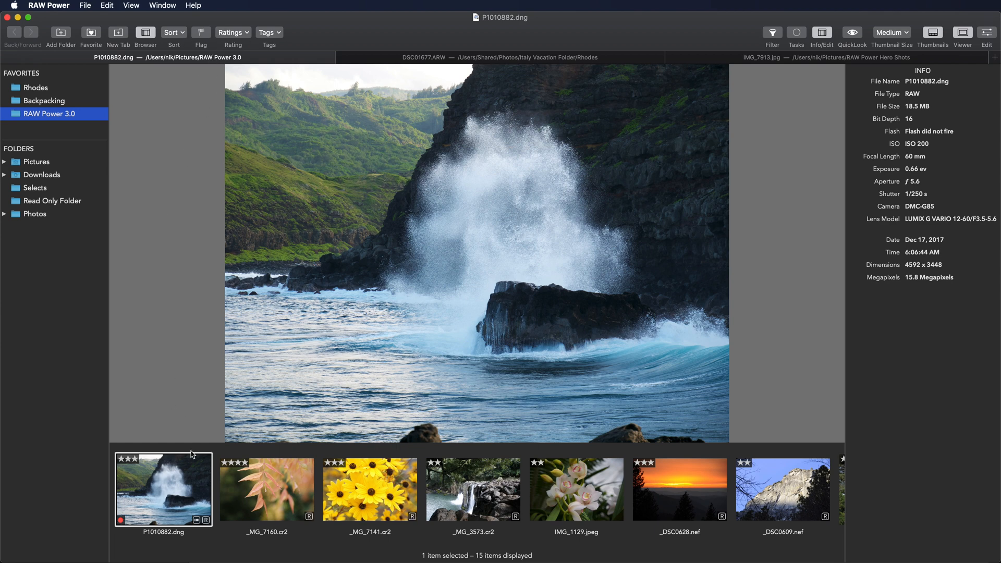
{"action": "right_click", "coordinate": [163, 488]}
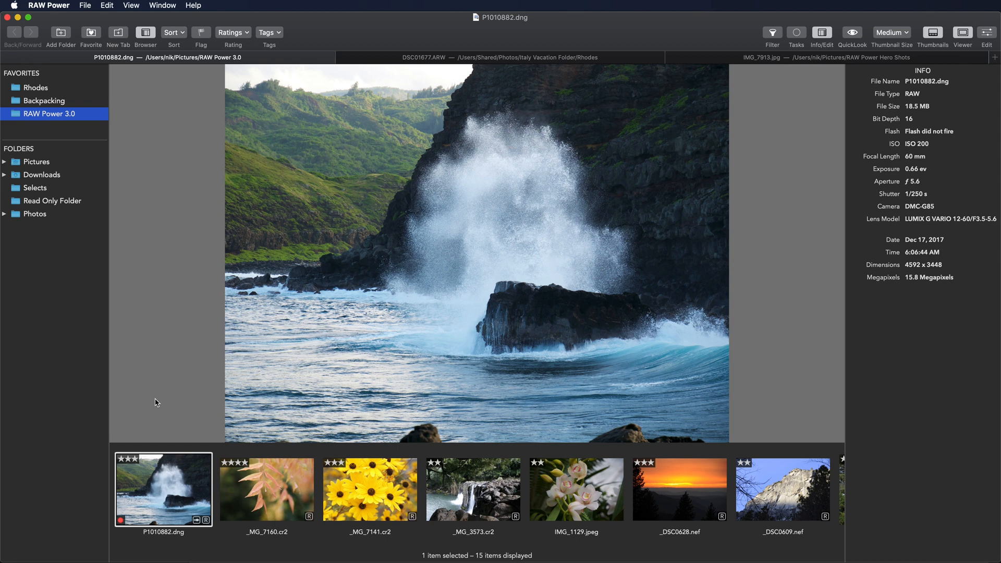
{"action": "mouse_move", "coordinate": [126, 524]}
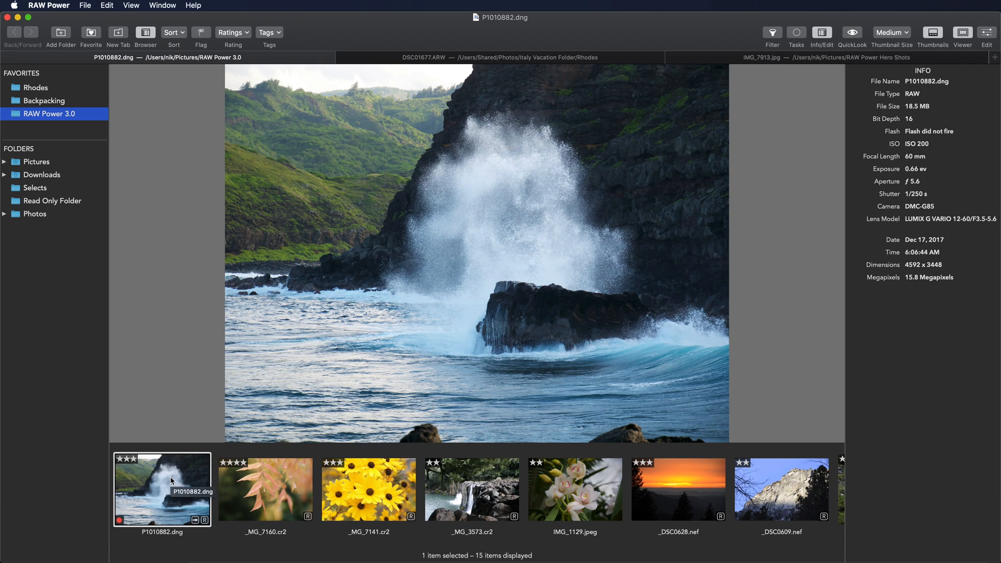
{"action": "right_click", "coordinate": [171, 480]}
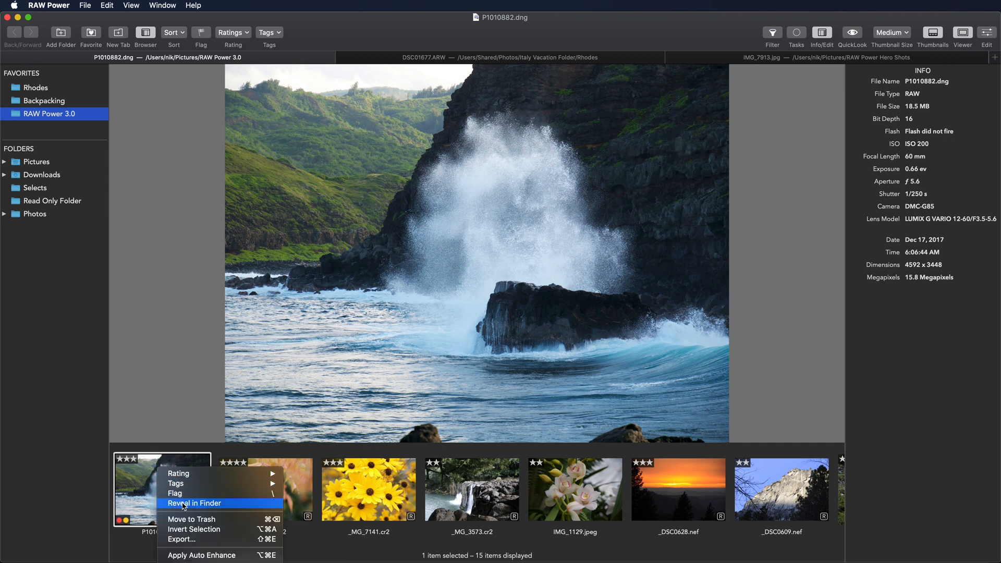
{"action": "left_click", "coordinate": [193, 503]}
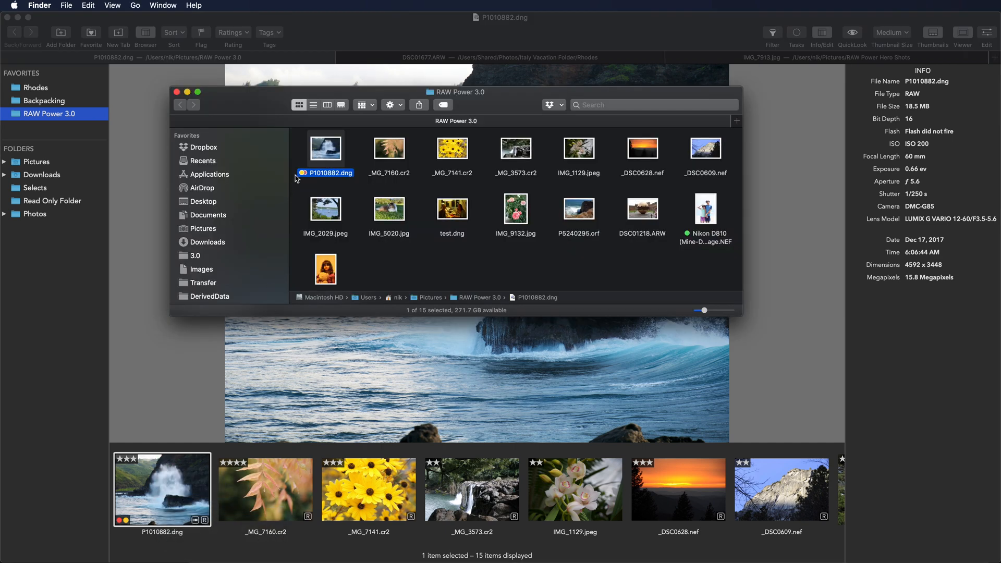
{"action": "mouse_move", "coordinate": [305, 193]}
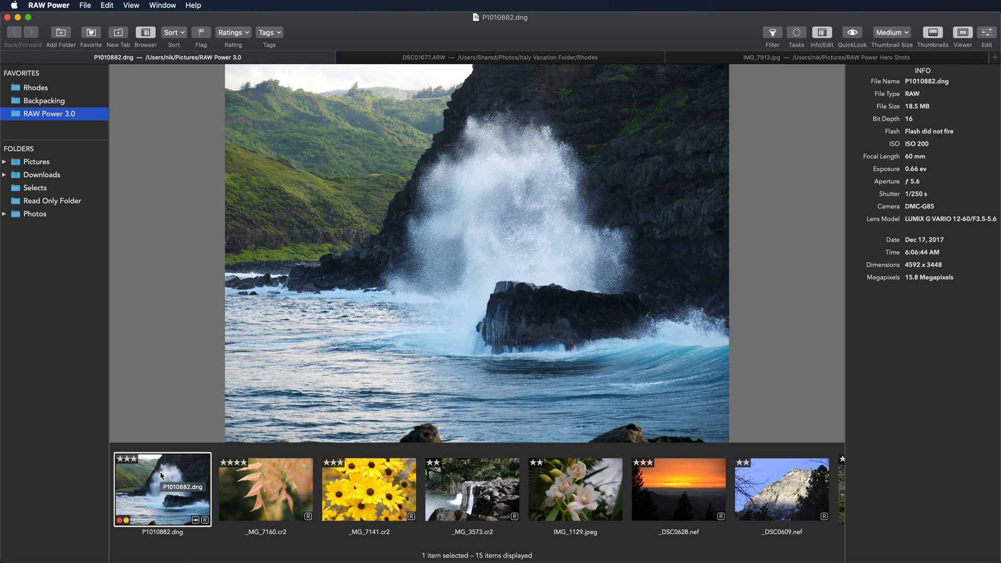
{"action": "mouse_move", "coordinate": [170, 415]}
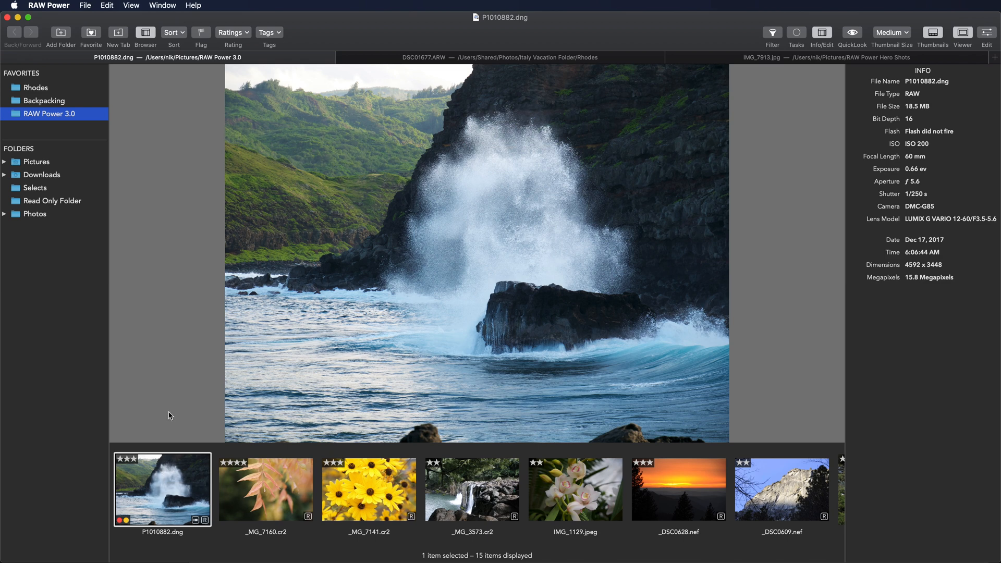
Rate the sunset photo from the three-star album two stars.
{"action": "left_click", "coordinate": [33, 370]}
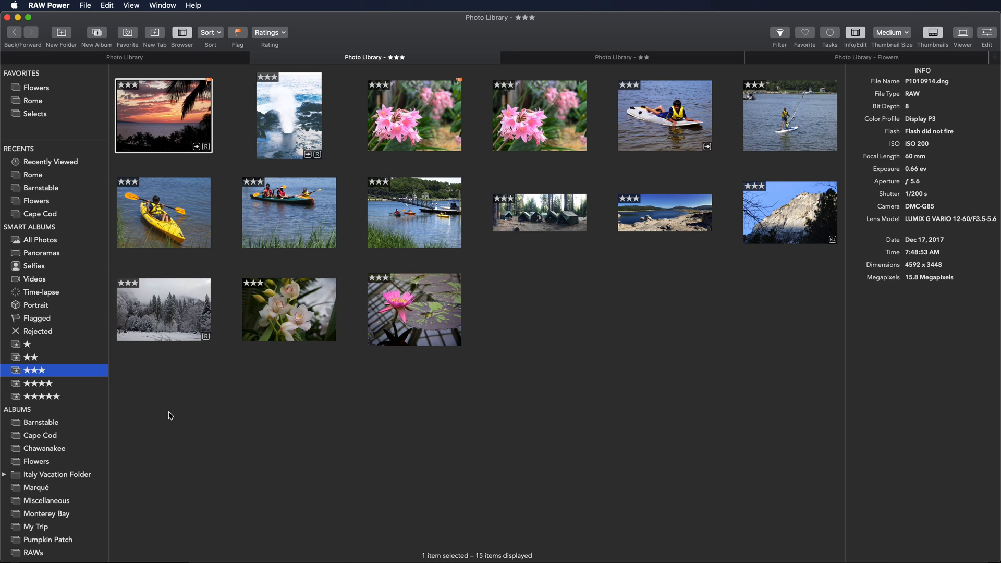
{"action": "mouse_move", "coordinate": [14, 318]}
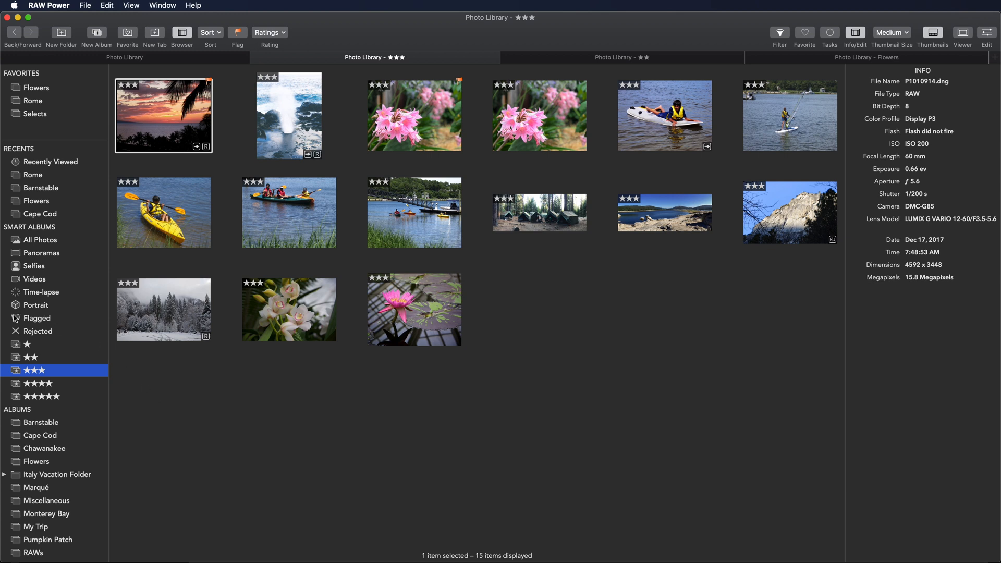
{"action": "mouse_move", "coordinate": [20, 318]}
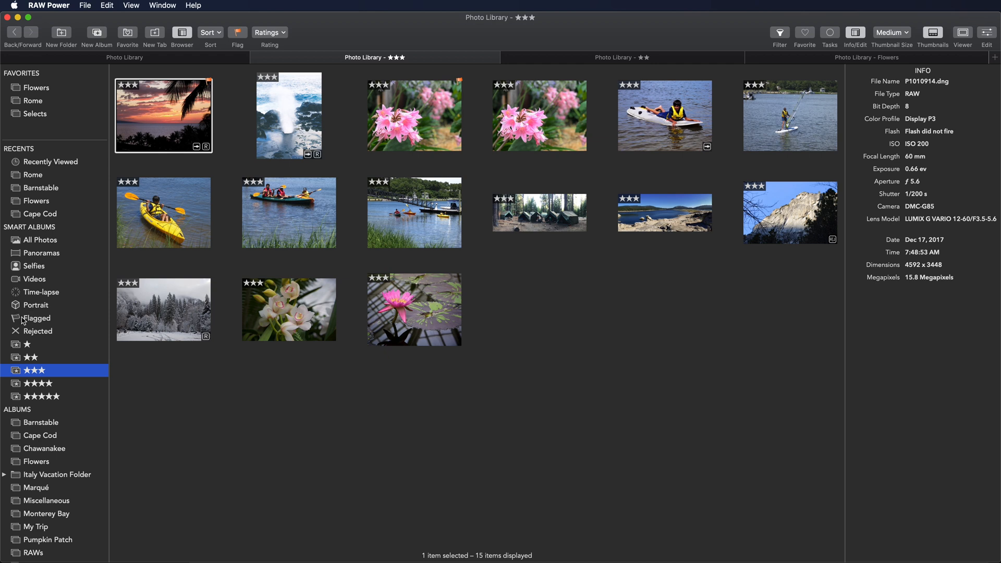
{"action": "mouse_move", "coordinate": [132, 437]}
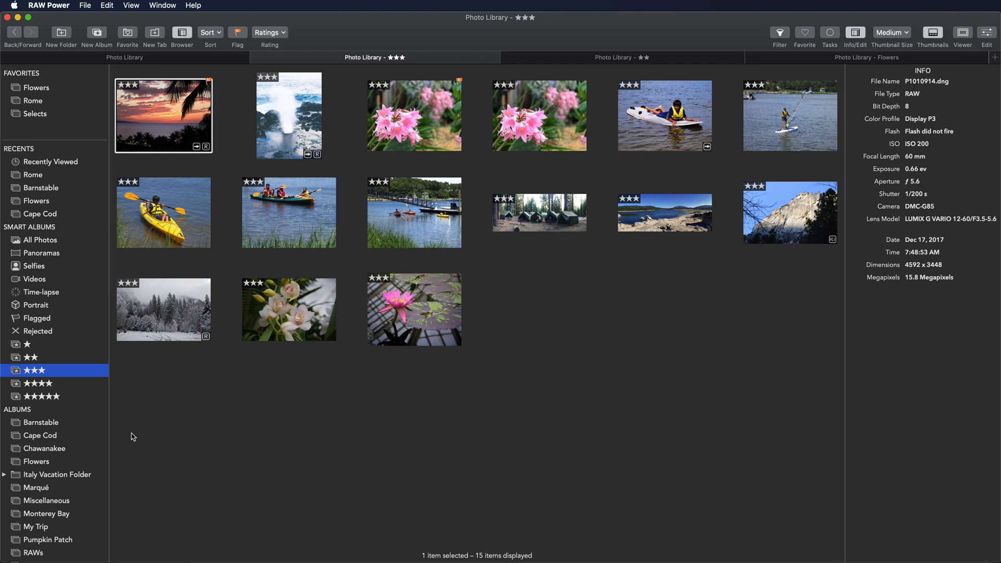
{"action": "mouse_move", "coordinate": [180, 204]}
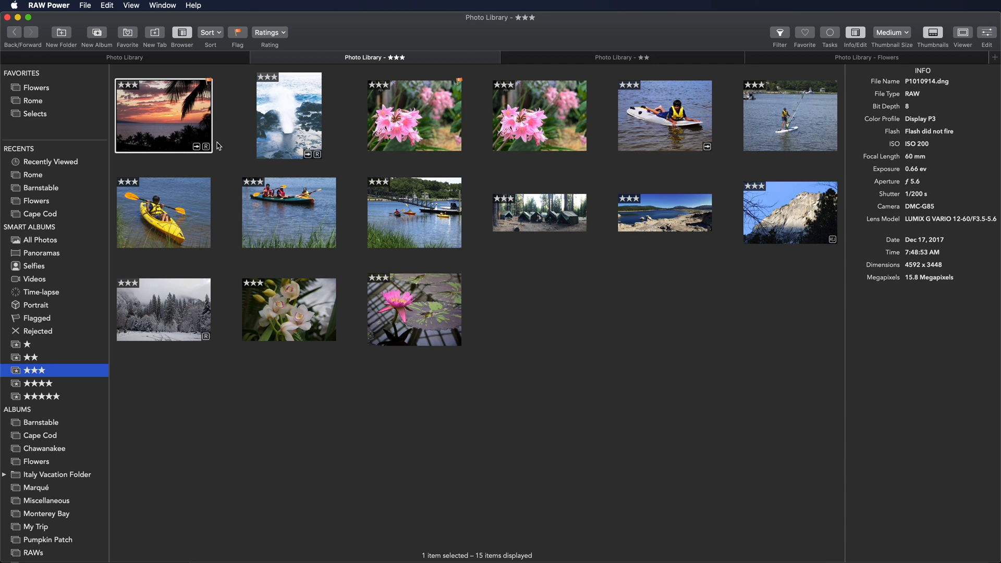
{"action": "mouse_move", "coordinate": [193, 160]}
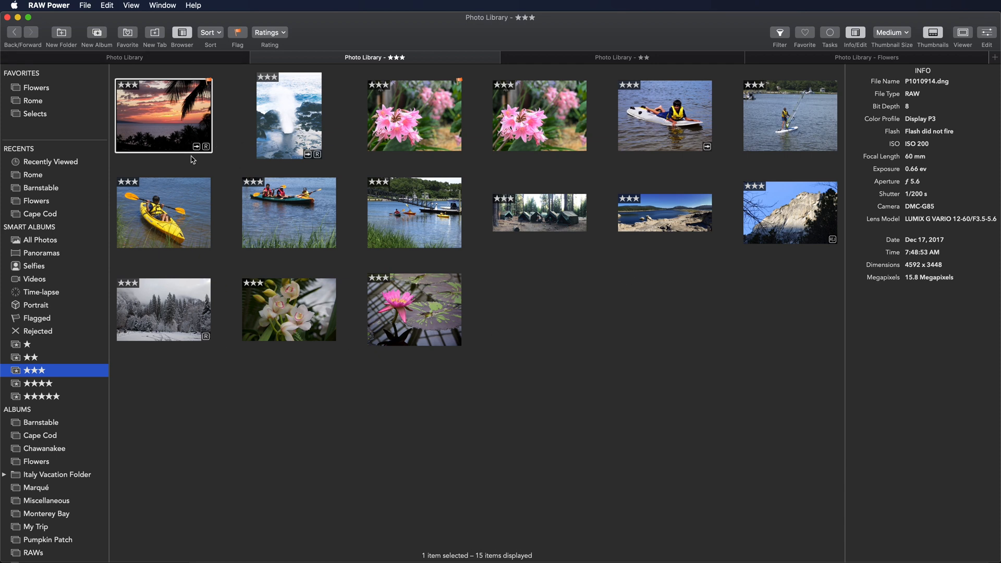
{"action": "mouse_move", "coordinate": [226, 145]}
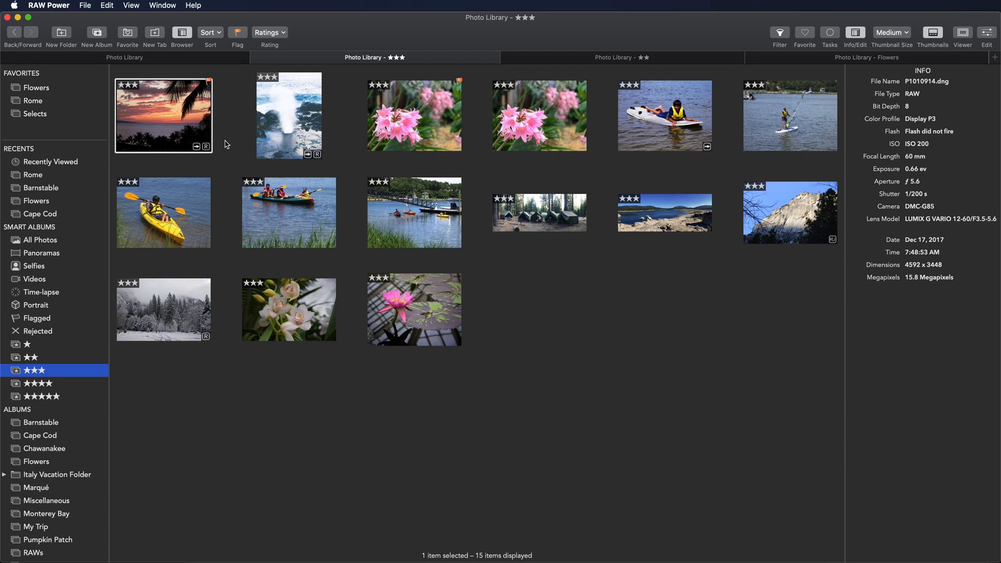
{"action": "mouse_move", "coordinate": [269, 233]}
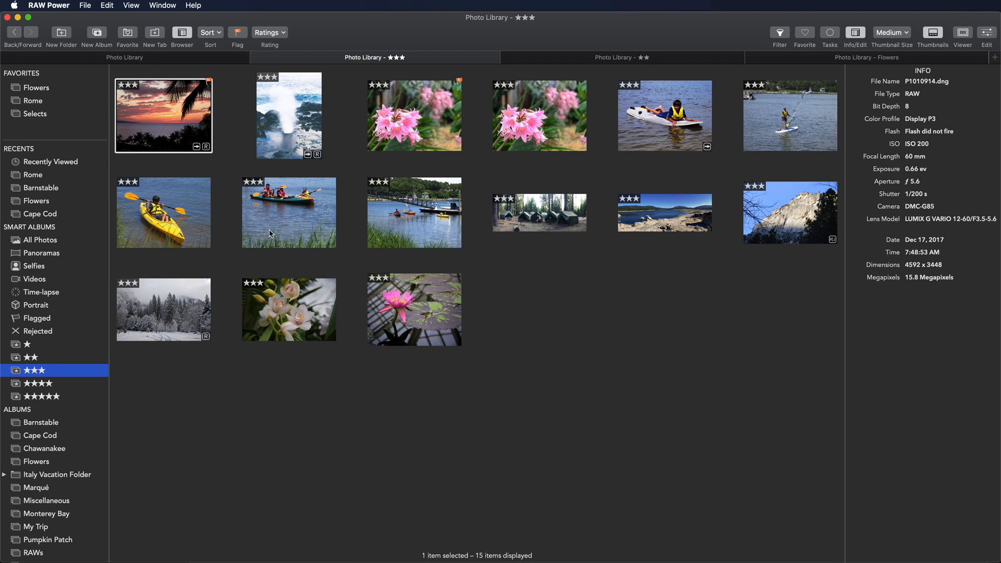
{"action": "mouse_move", "coordinate": [236, 332]}
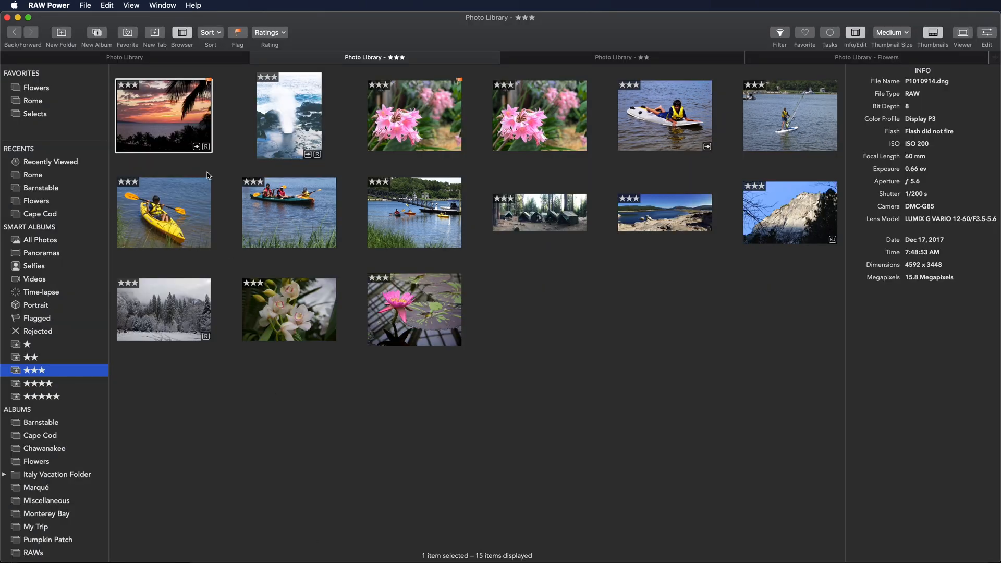
{"action": "left_click", "coordinate": [269, 32]}
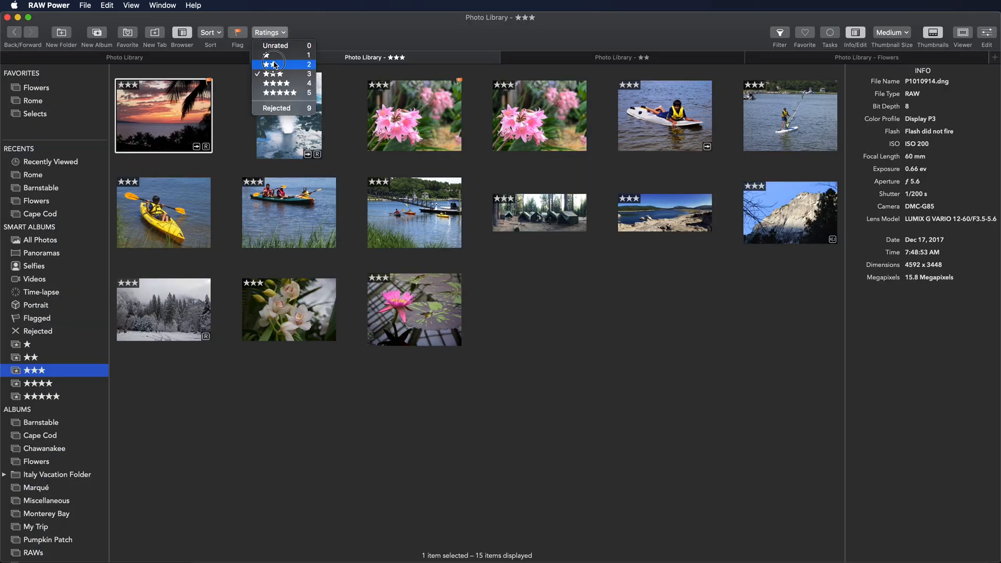
{"action": "left_click", "coordinate": [288, 54]}
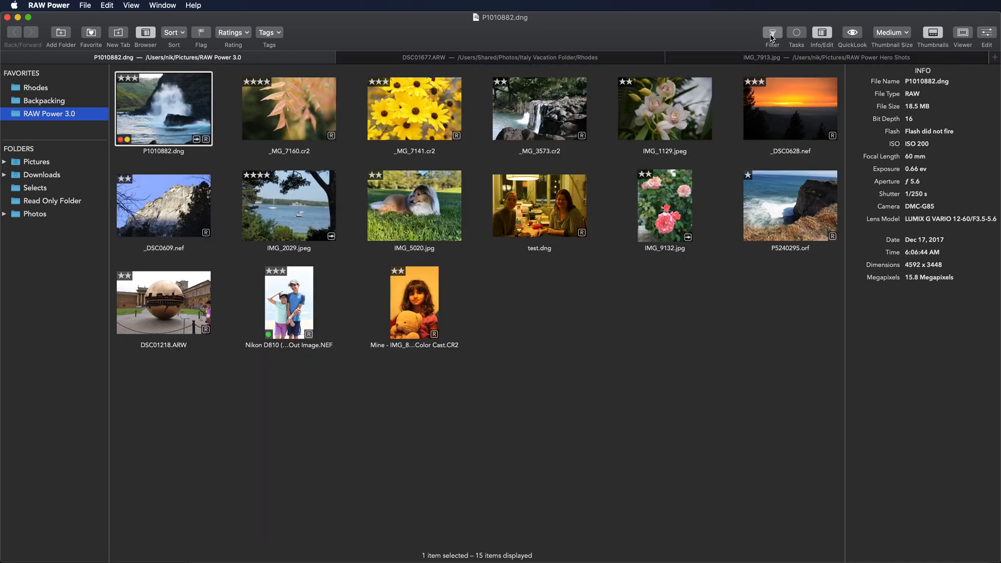
Filter RAW Power 3.0 to ratings of two stars or higher, matching all rules.
{"action": "left_click", "coordinate": [771, 32]}
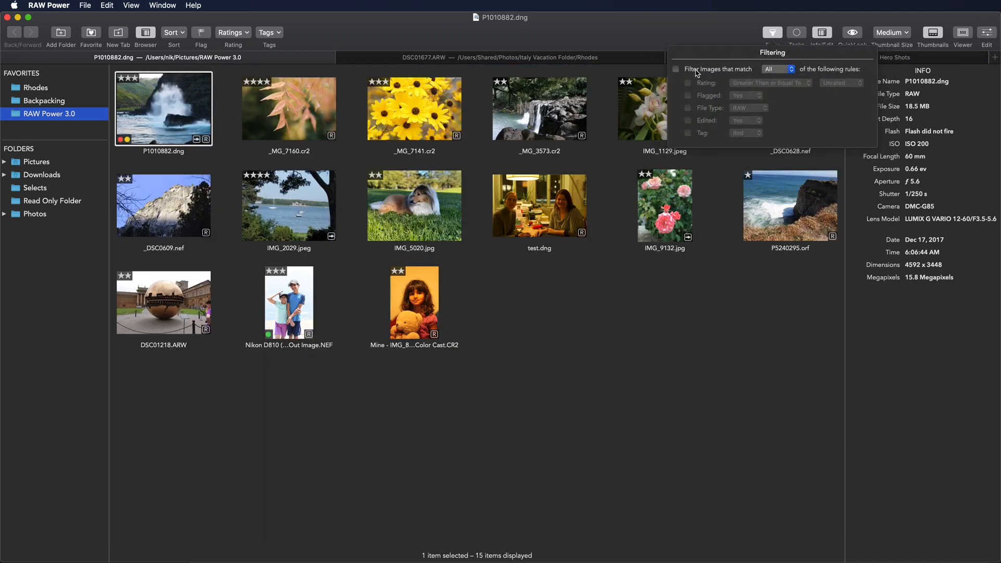
{"action": "left_click", "coordinate": [675, 69]}
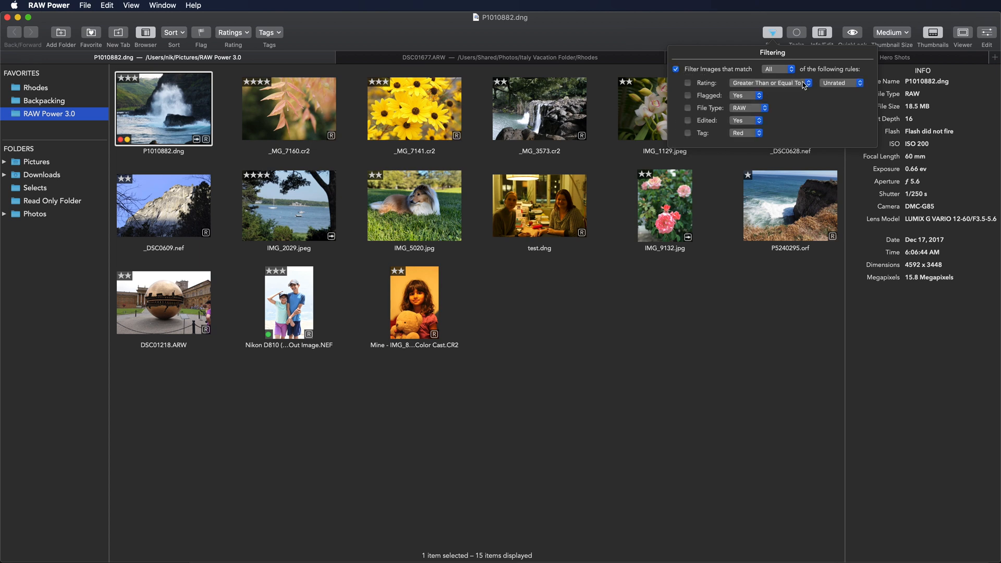
{"action": "mouse_move", "coordinate": [668, 77]}
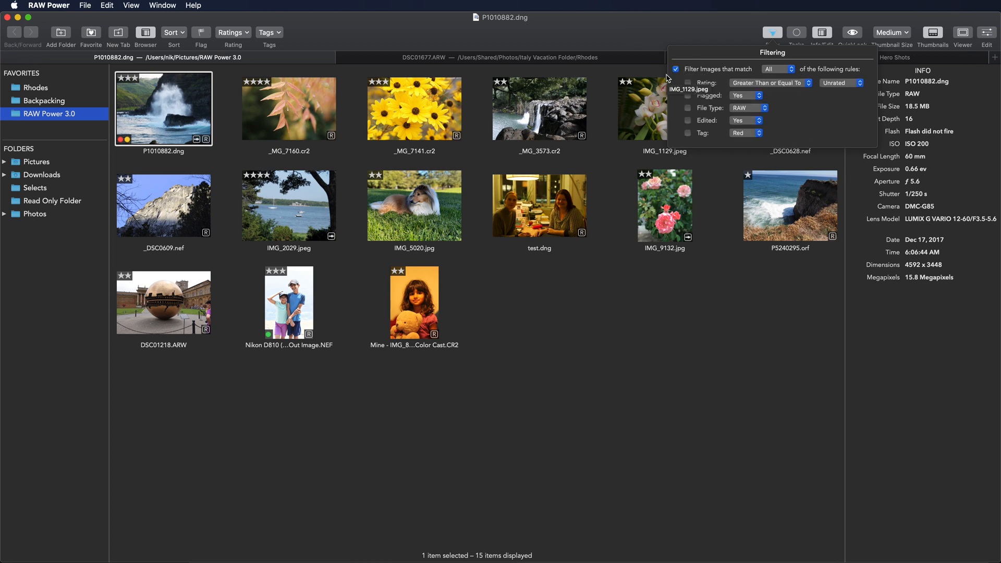
{"action": "mouse_move", "coordinate": [786, 145]}
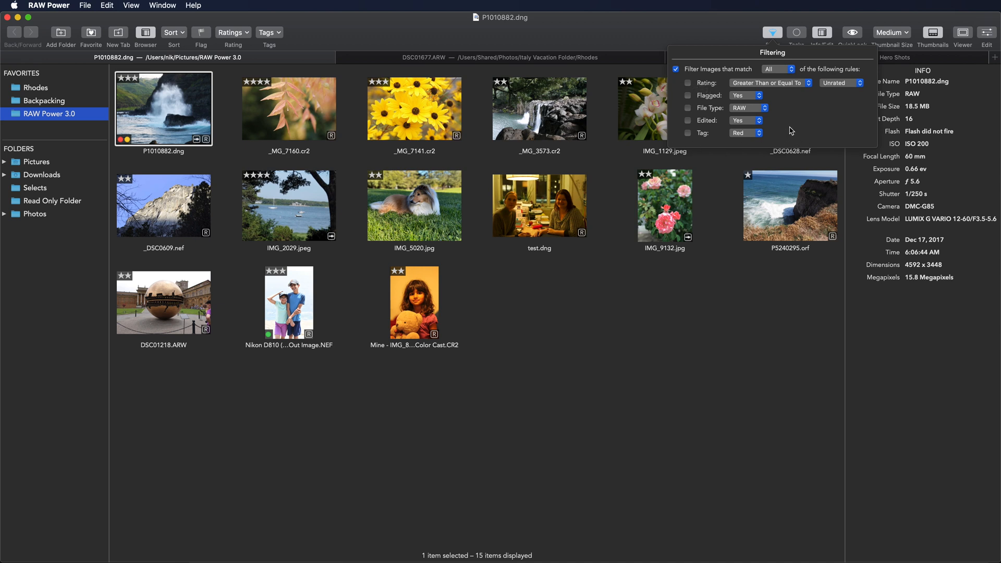
{"action": "mouse_move", "coordinate": [707, 86]}
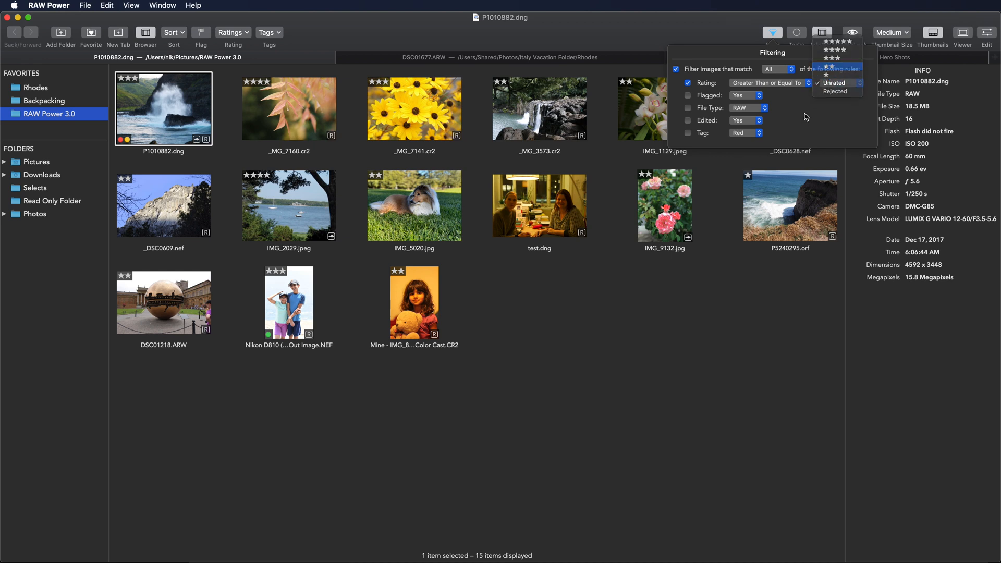
{"action": "left_click", "coordinate": [834, 56]}
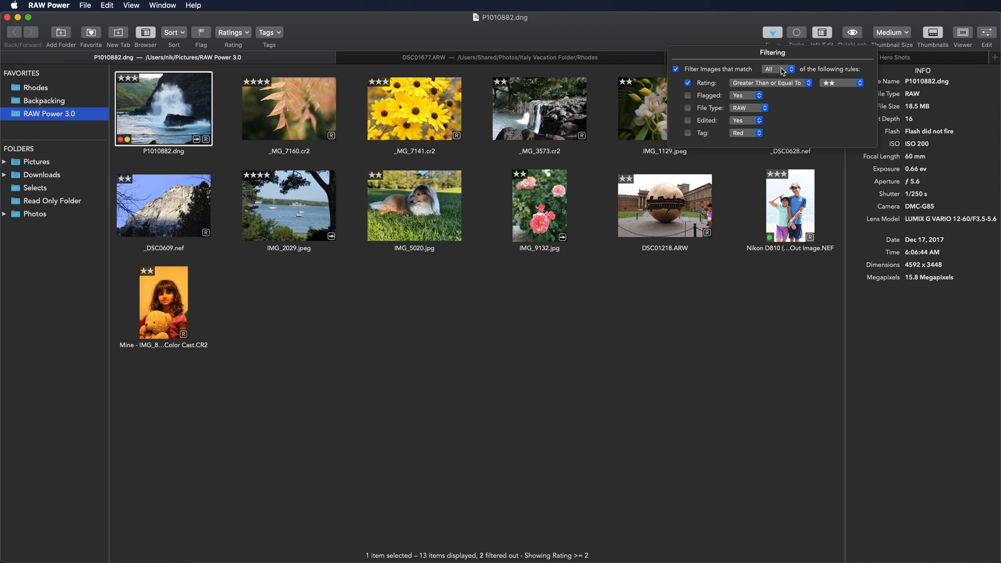
{"action": "left_click", "coordinate": [777, 69]}
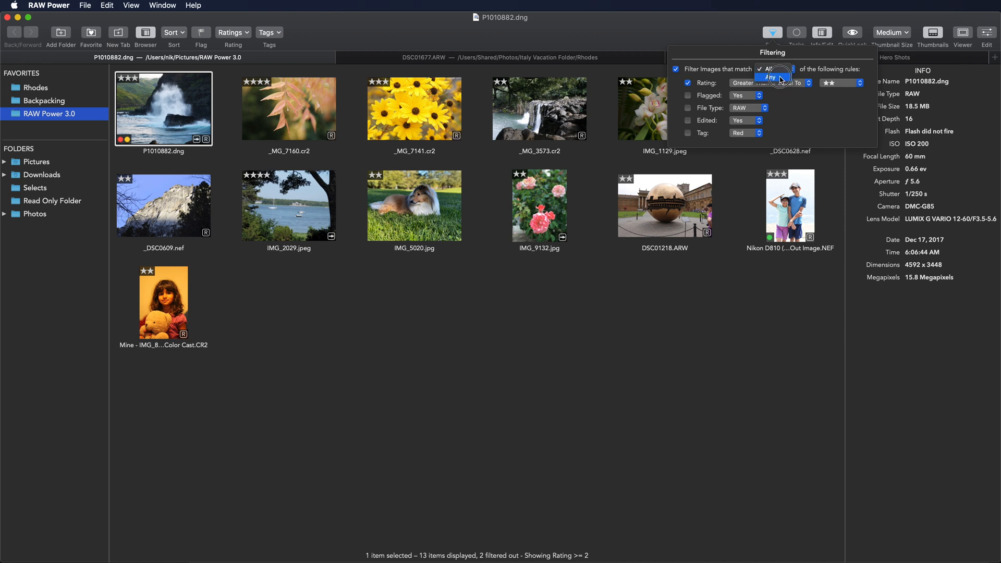
{"action": "left_click", "coordinate": [770, 77]}
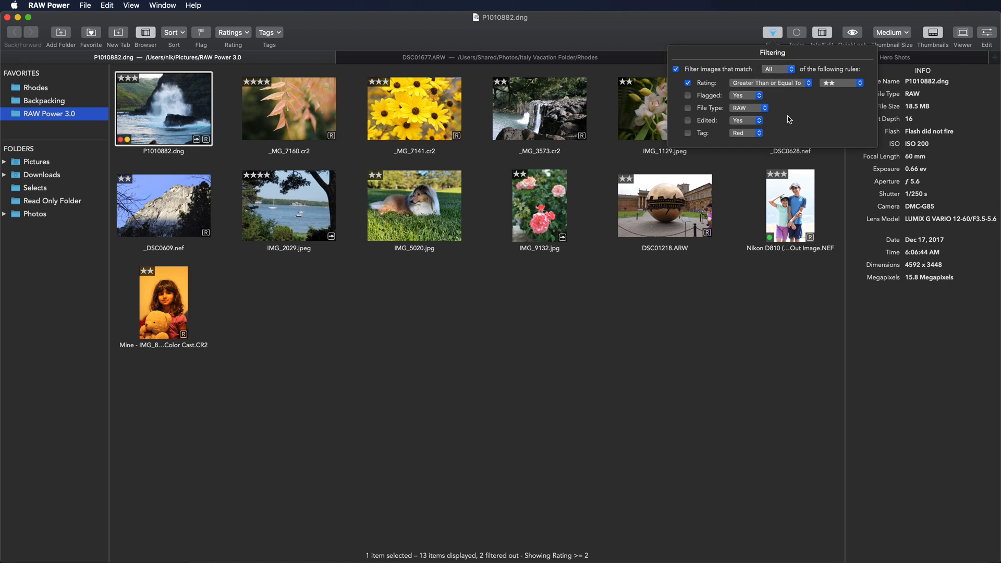
{"action": "left_click", "coordinate": [644, 314]}
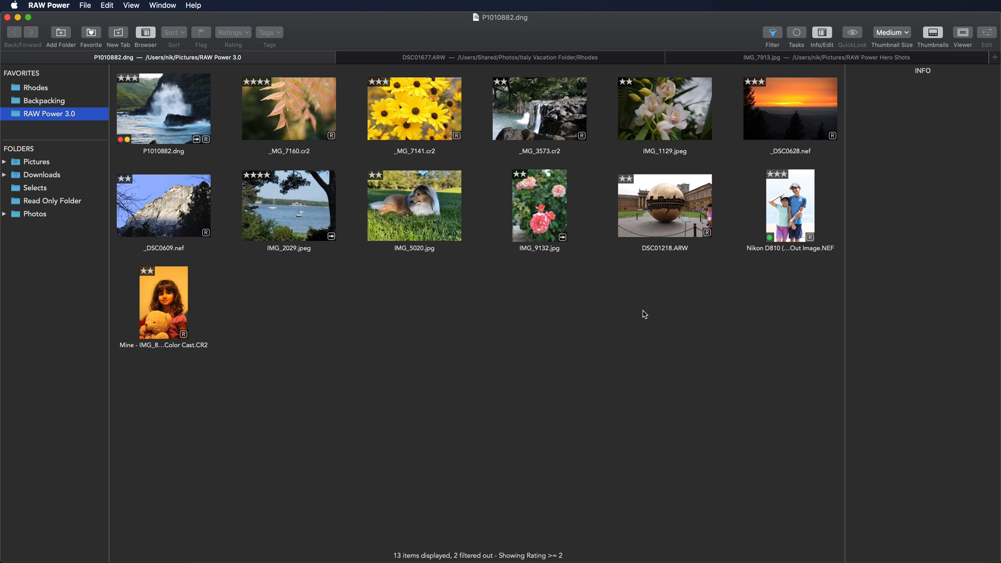
{"action": "mouse_move", "coordinate": [573, 338]}
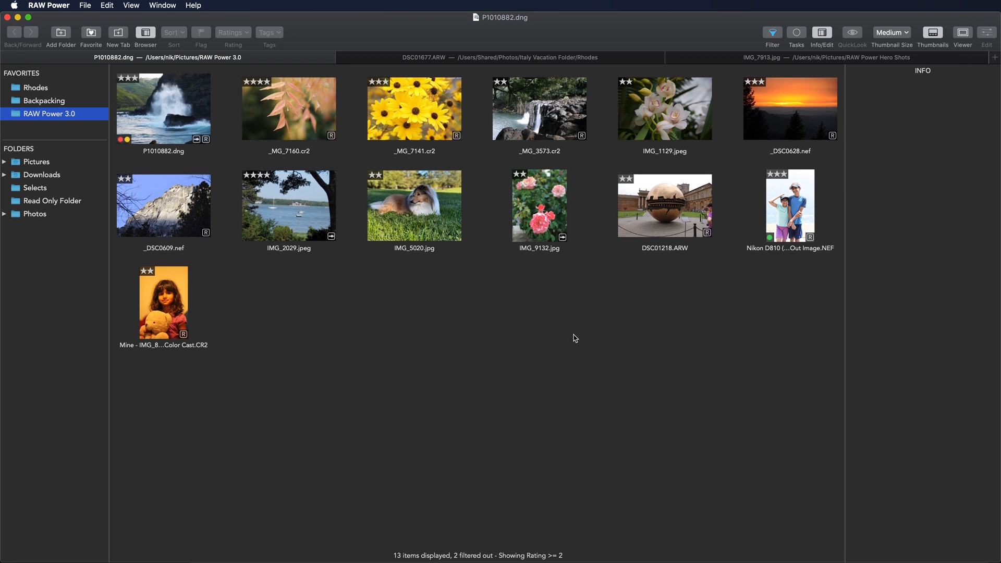
{"action": "mouse_move", "coordinate": [765, 12]}
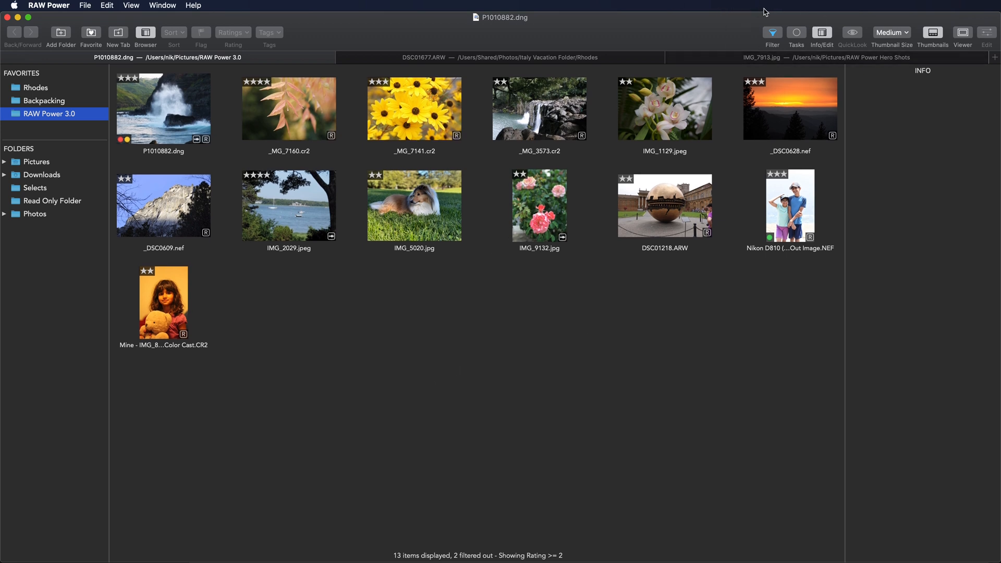
{"action": "mouse_move", "coordinate": [481, 555]}
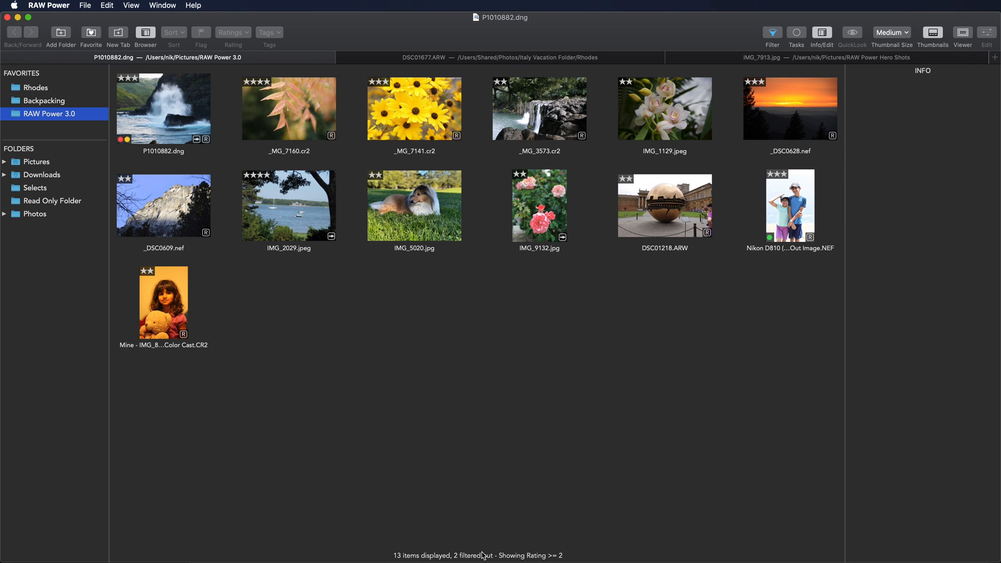
{"action": "mouse_move", "coordinate": [329, 558]}
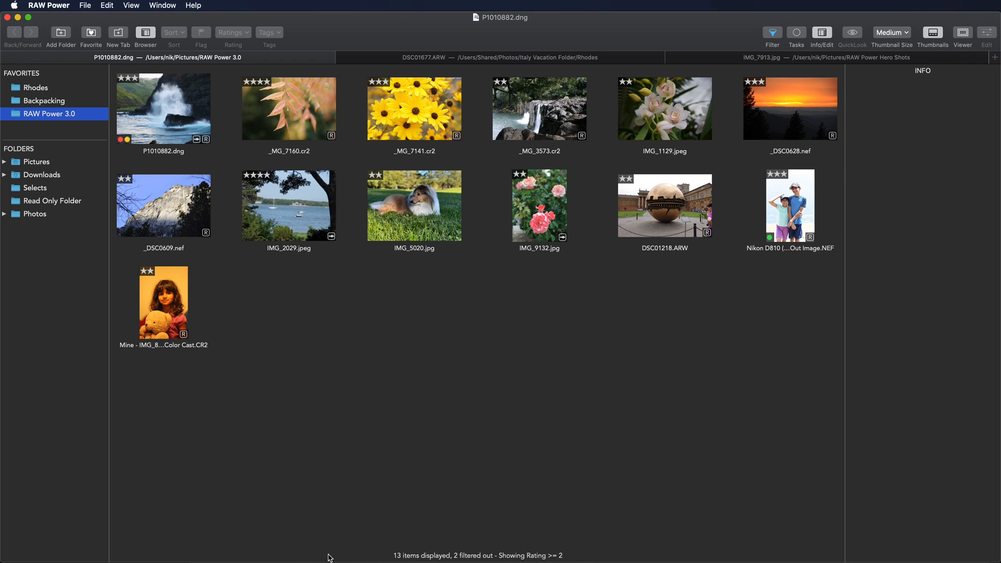
{"action": "mouse_move", "coordinate": [356, 455]}
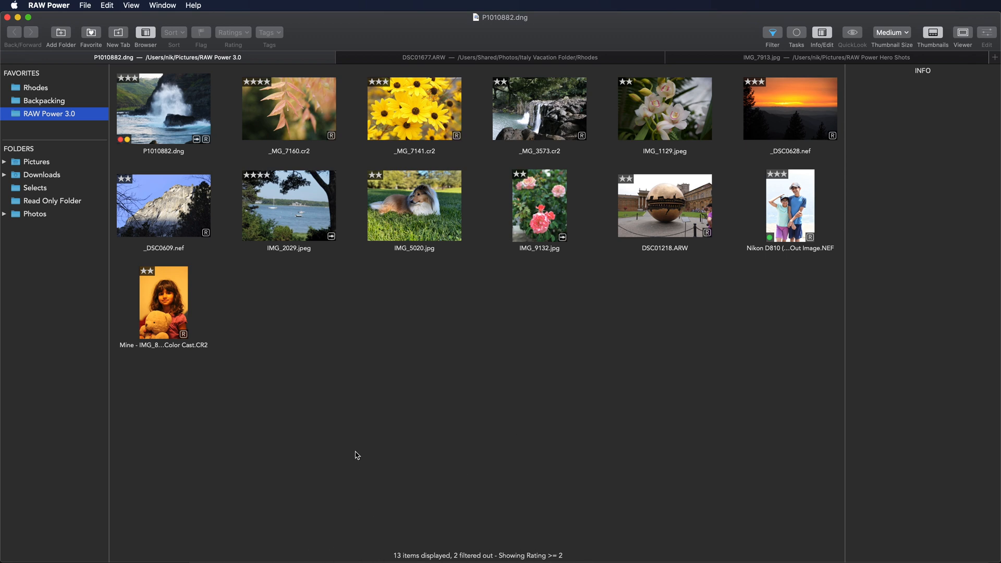